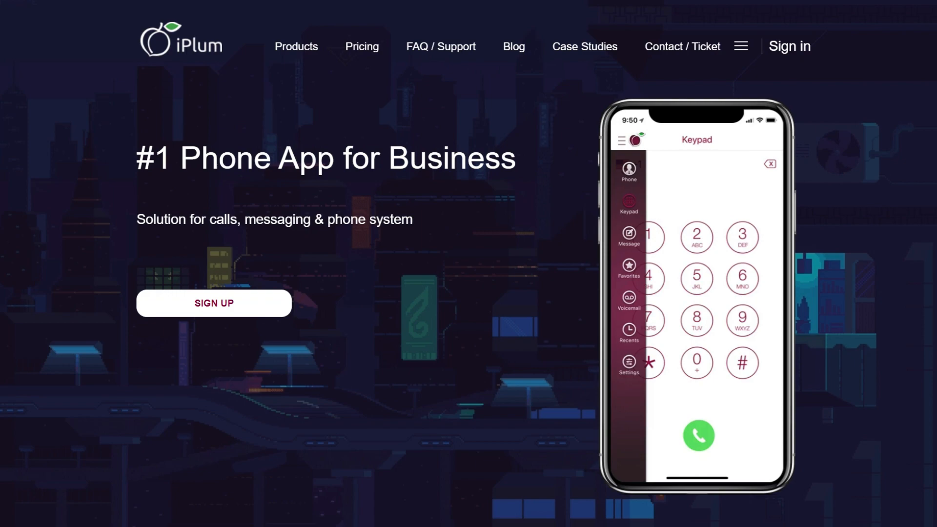
Step: Scroll down the iPlum homepage from the hero banner to the intro video
{"action": "scroll", "scroll_direction": "down", "scroll_amount": 3}
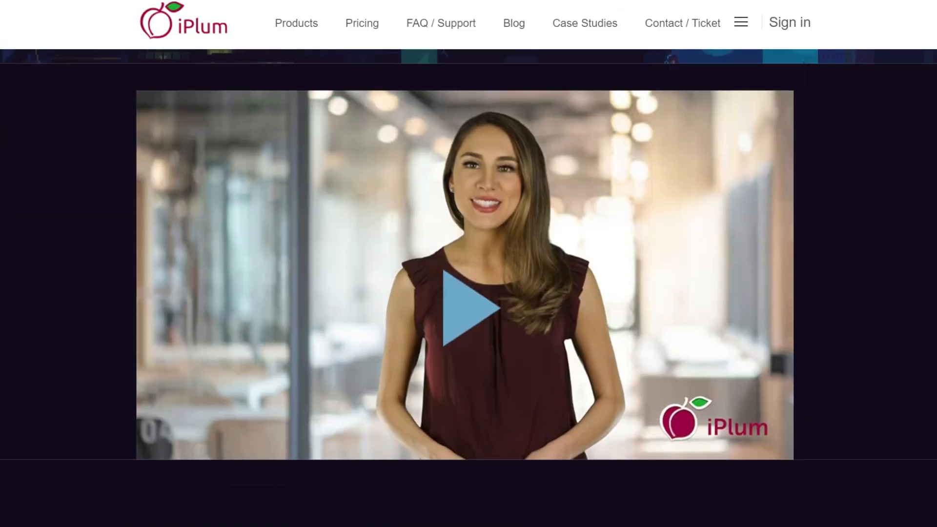
{"action": "scroll", "scroll_direction": "down", "scroll_amount": 3}
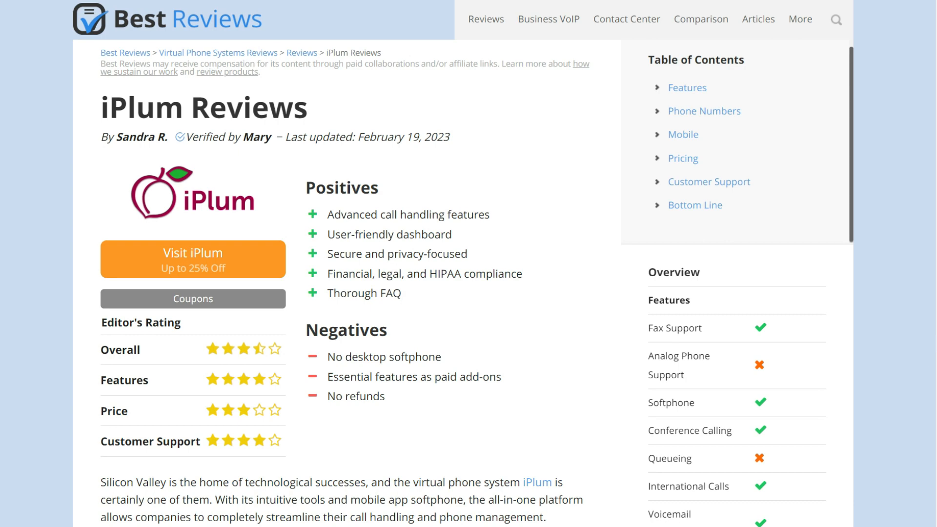
Step: Scroll through the iPlum review's pros, cons and ratings down to the Features heading
{"action": "scroll", "scroll_direction": "down", "scroll_amount": 3}
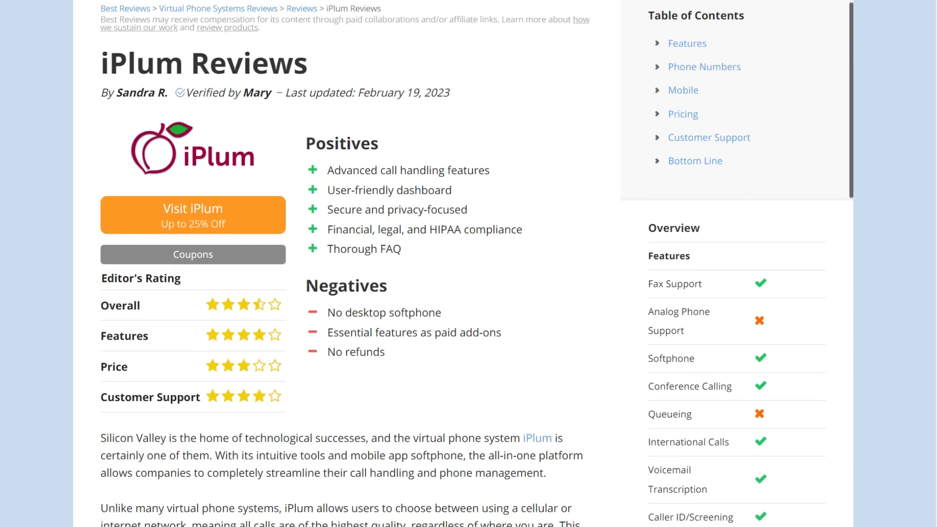
{"action": "scroll", "scroll_direction": "down", "scroll_amount": 3}
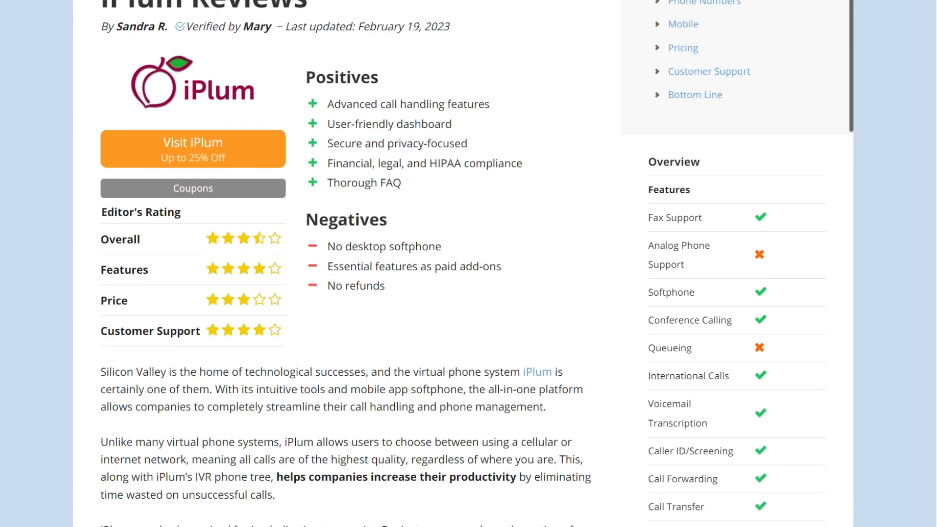
{"action": "scroll", "scroll_direction": "down", "scroll_amount": 3}
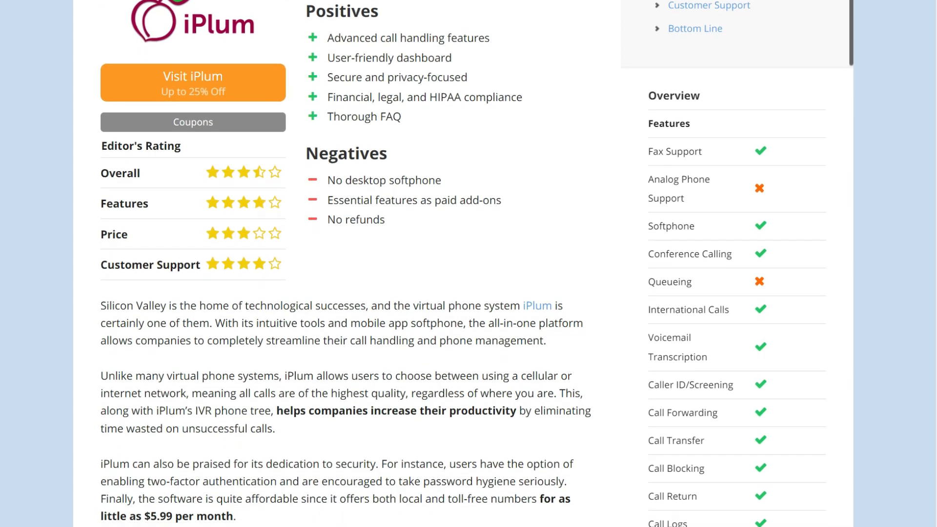
{"action": "scroll", "scroll_direction": "down", "scroll_amount": 3}
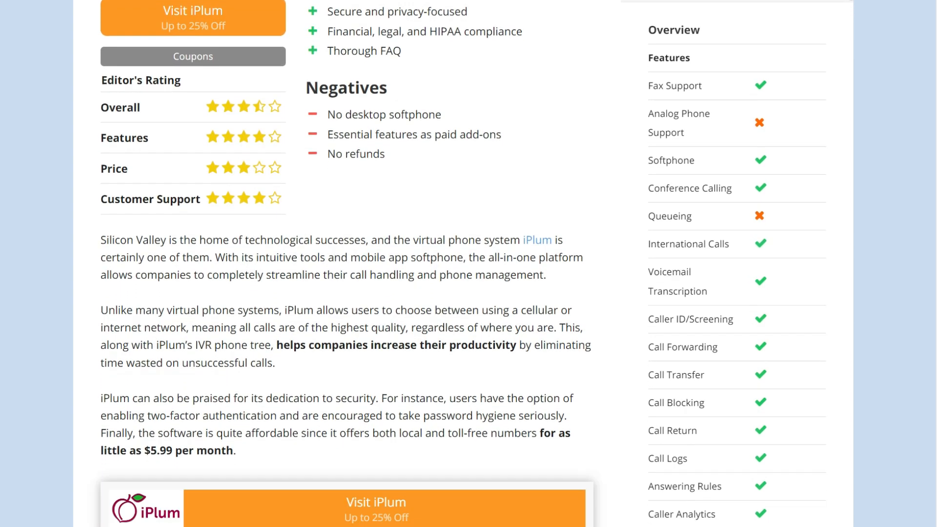
{"action": "scroll", "scroll_direction": "down", "scroll_amount": 3}
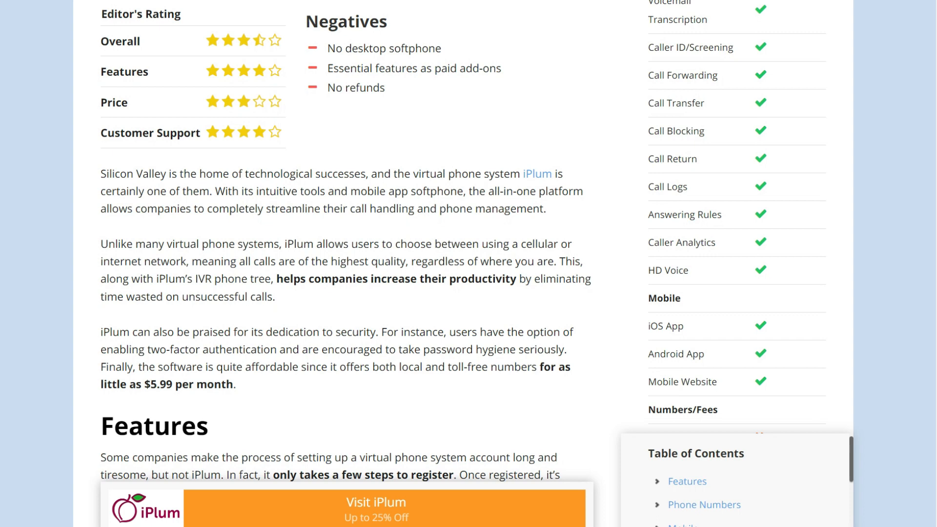
{"action": "scroll", "scroll_direction": "down", "scroll_amount": 3}
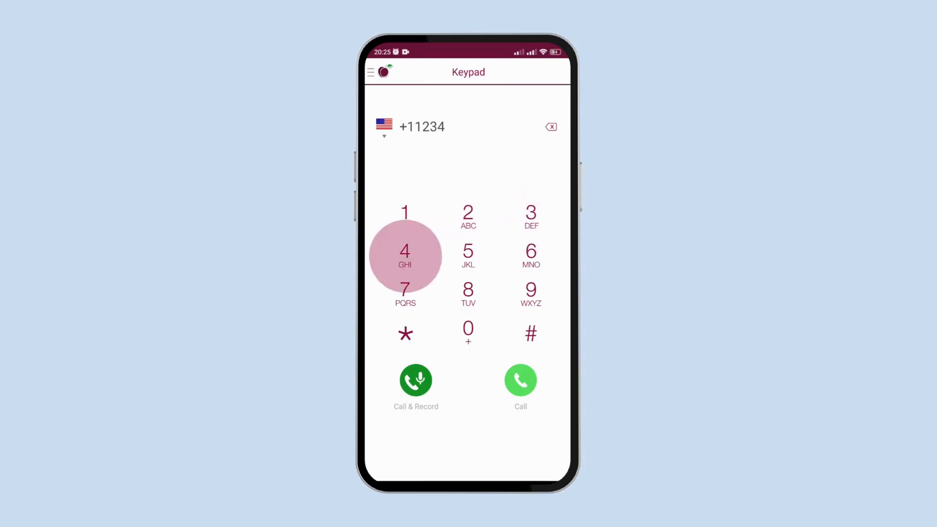
Step: Start a new text message to a contact reading 'Hello Mik' from the side menu
{"action": "left_click", "coordinate": [371, 71]}
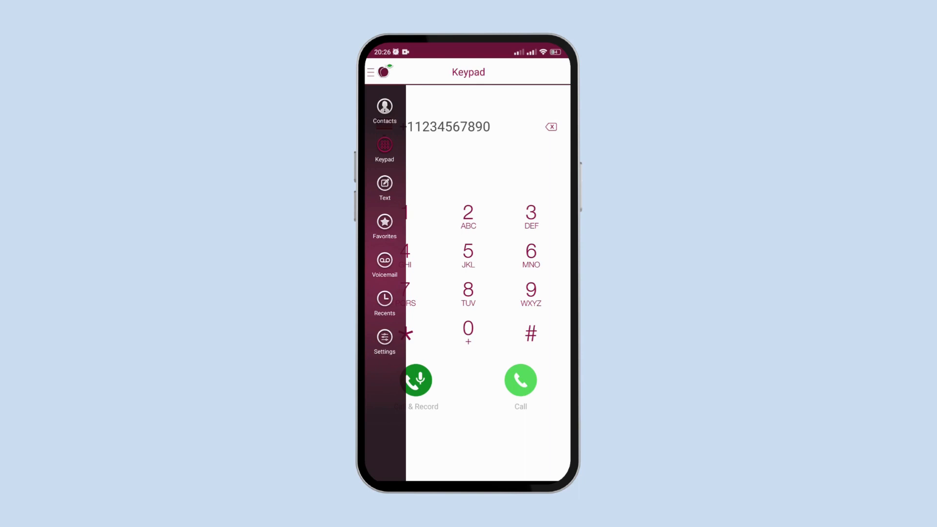
{"action": "left_click", "coordinate": [385, 183]}
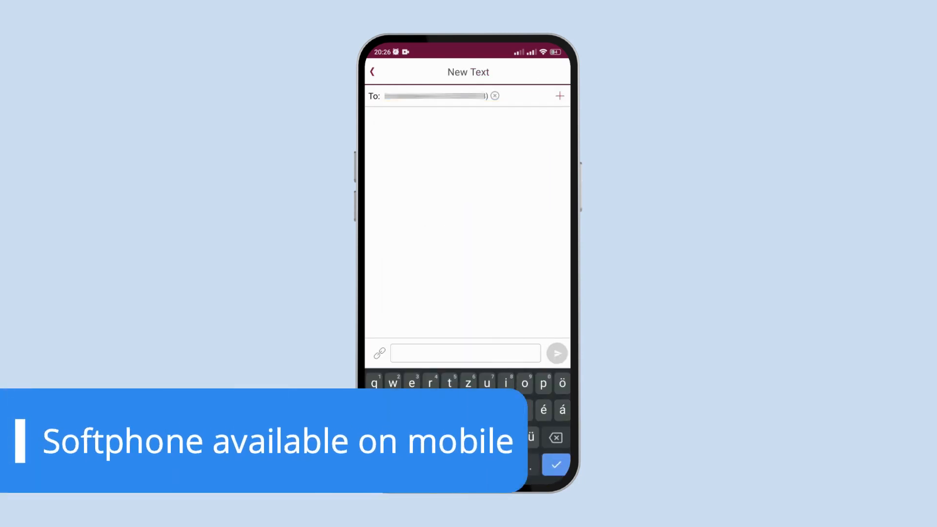
{"action": "type", "text": "Hello Mik"}
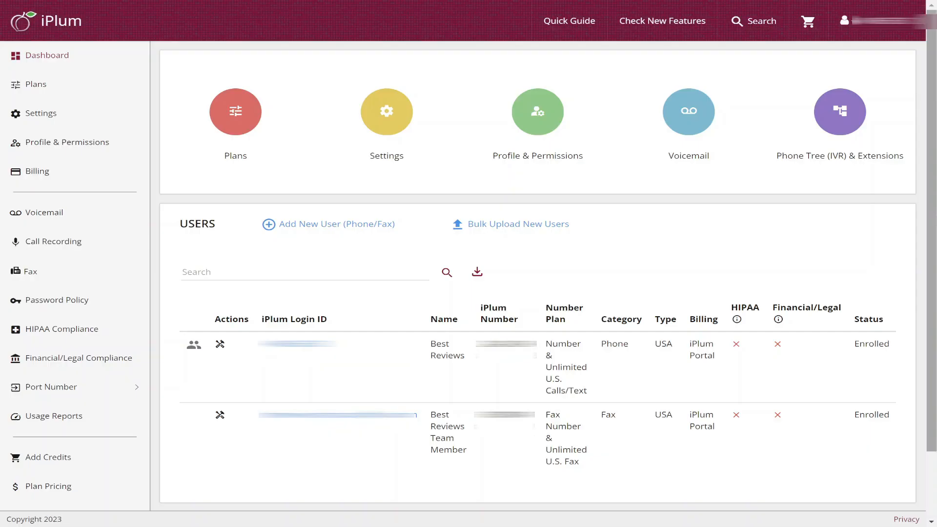
{"action": "mouse_move", "coordinate": [369, 172]}
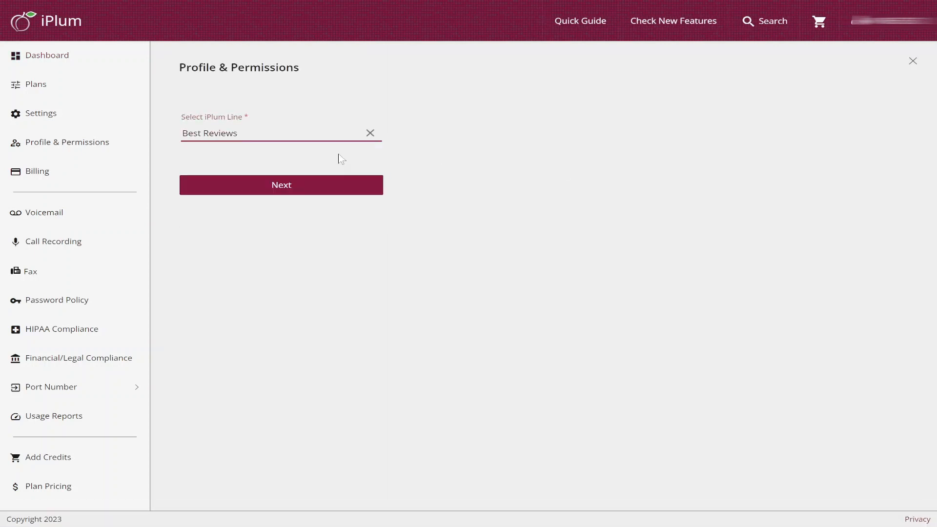
{"action": "left_click", "coordinate": [281, 185]}
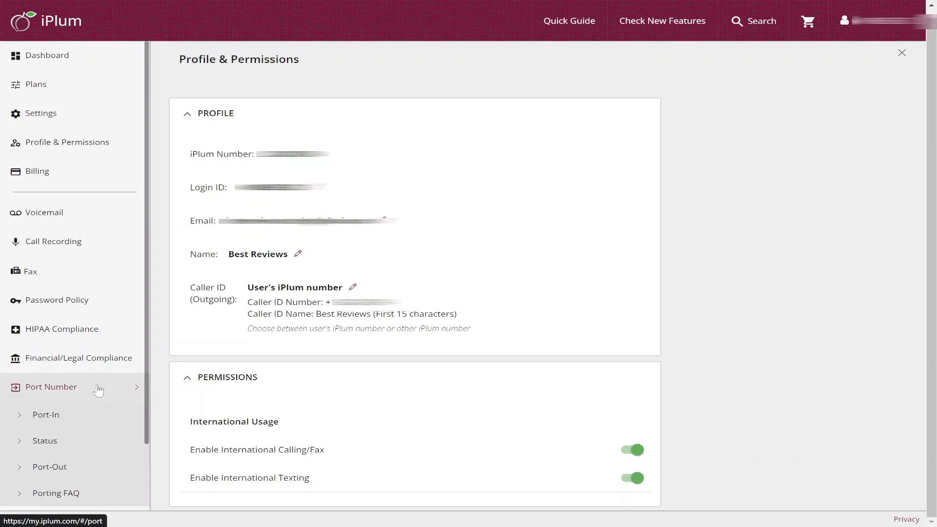
{"action": "left_click", "coordinate": [46, 414]}
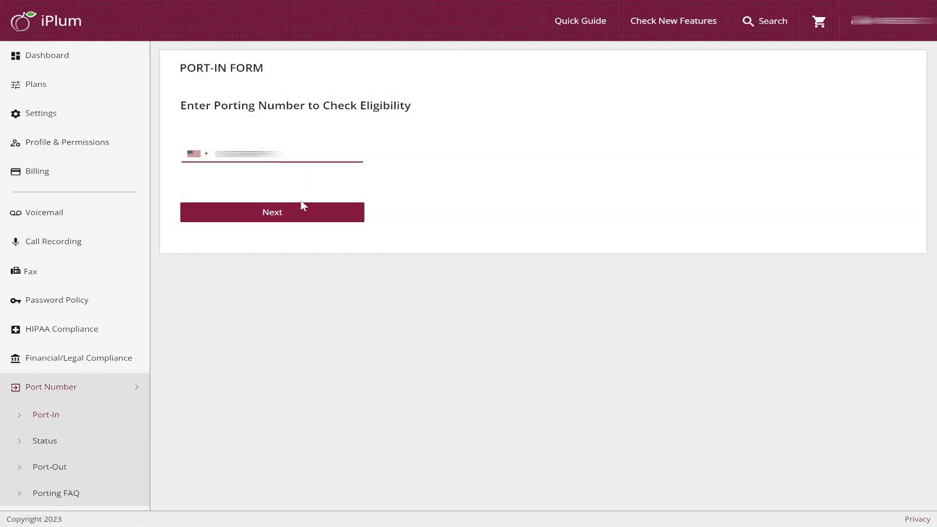
{"action": "left_click", "coordinate": [271, 212]}
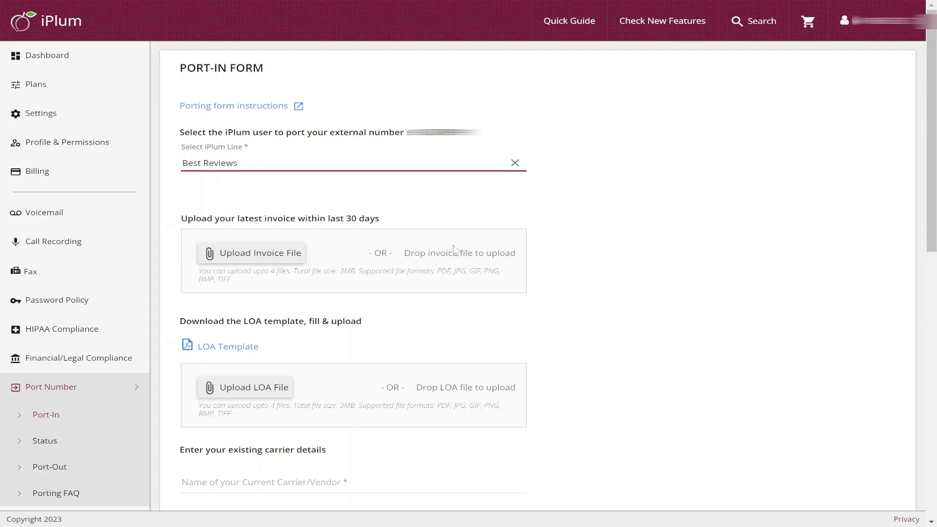
{"action": "scroll", "scroll_direction": "down", "scroll_amount": 3}
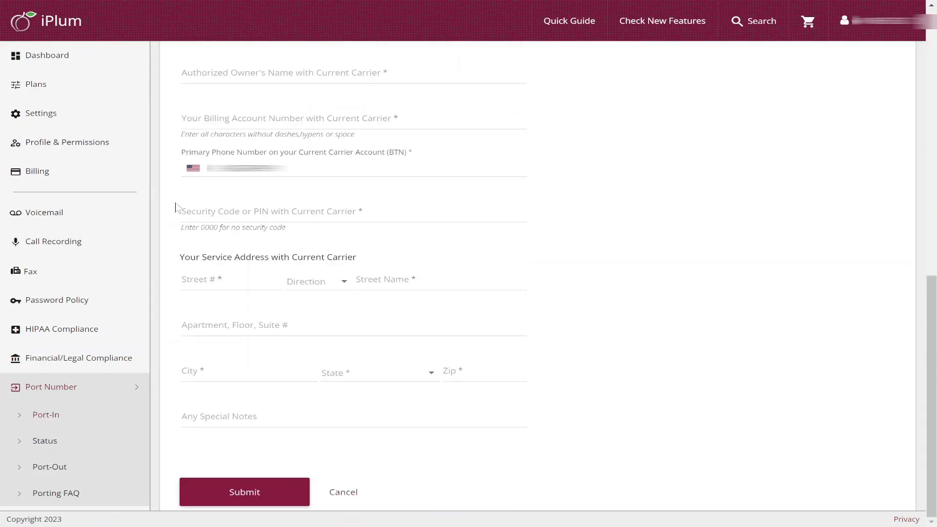
{"action": "left_click", "coordinate": [46, 55]}
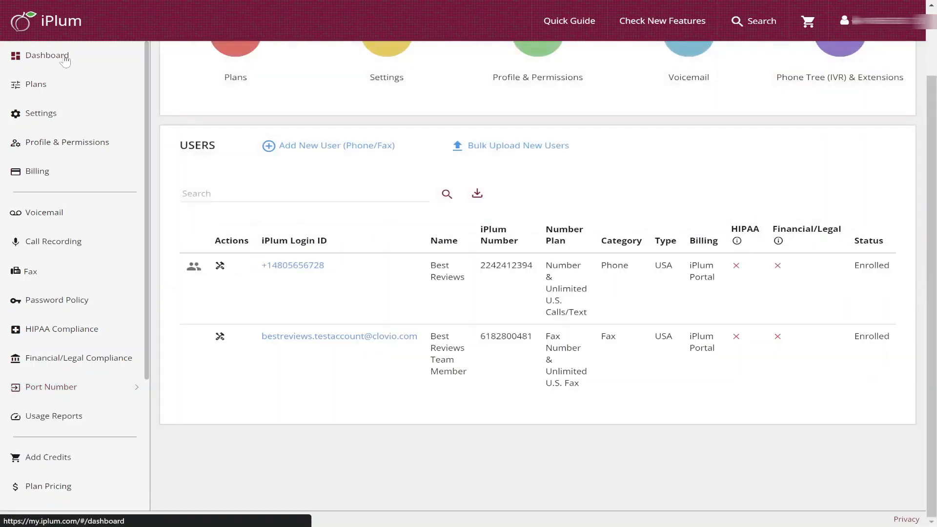
Step: Add a new team-member user with an email address as the login ID
{"action": "left_click", "coordinate": [336, 145]}
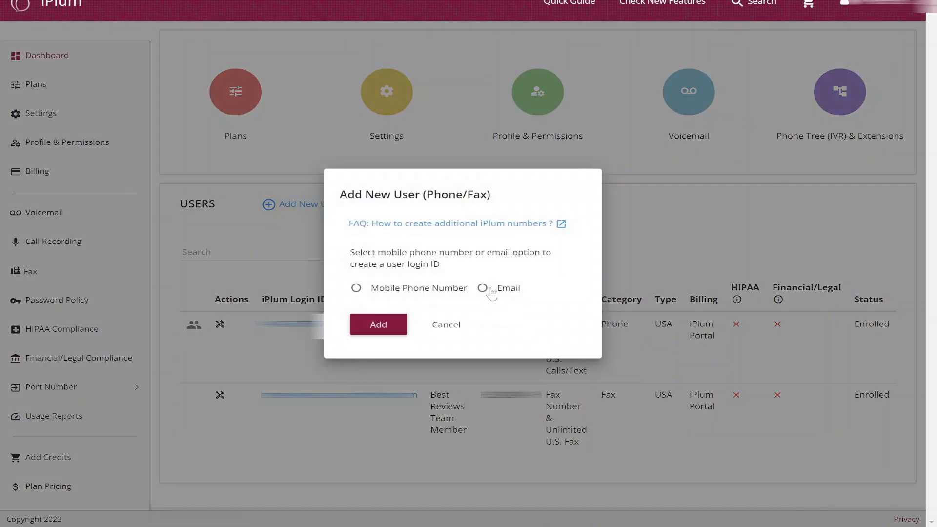
{"action": "left_click", "coordinate": [483, 287]}
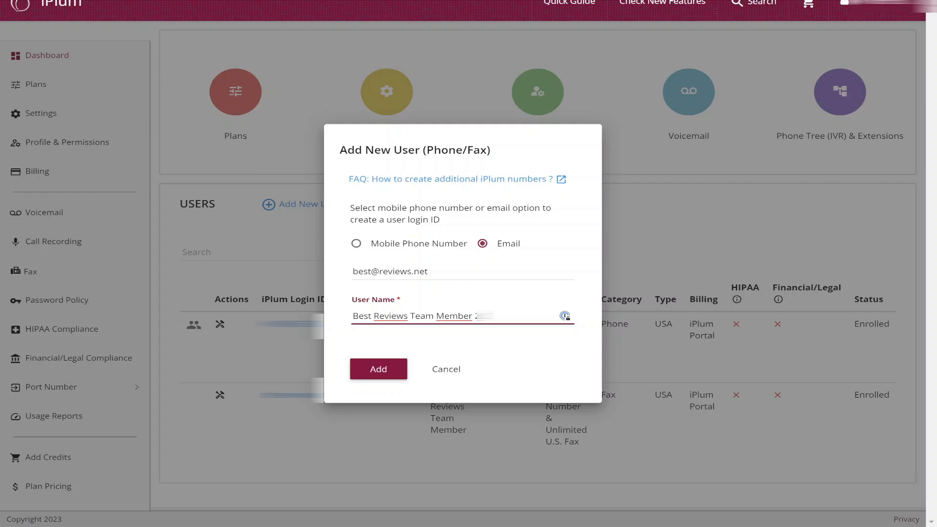
{"action": "left_click", "coordinate": [378, 369]}
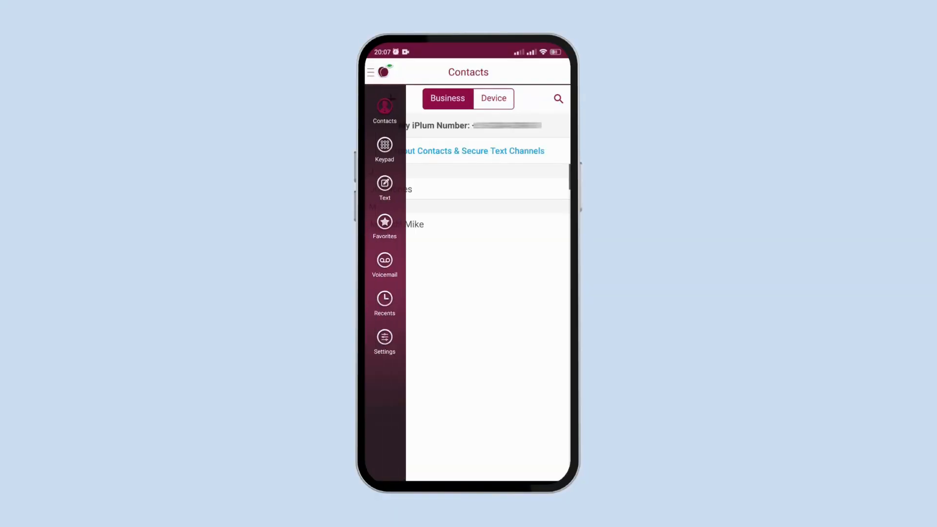
Step: Check the outgoing call mode in the app's settings
{"action": "left_click", "coordinate": [385, 342]}
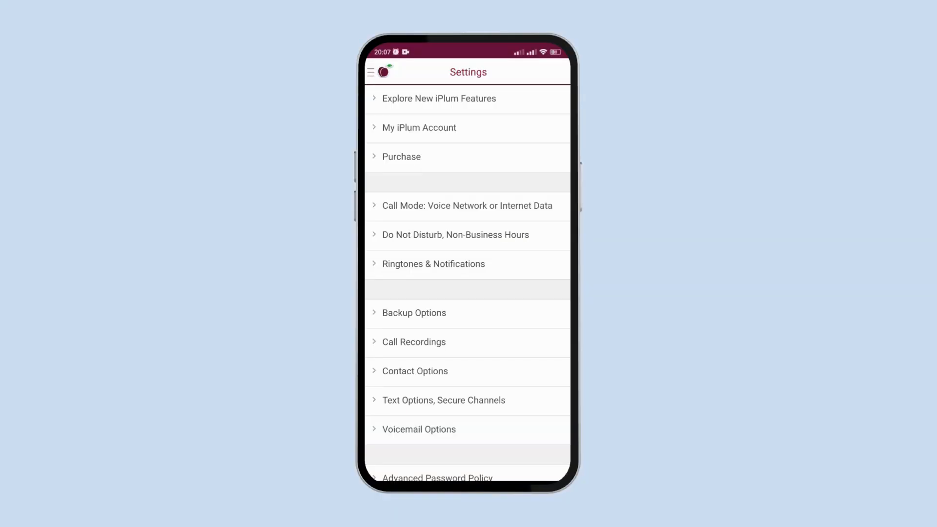
{"action": "left_click", "coordinate": [466, 206]}
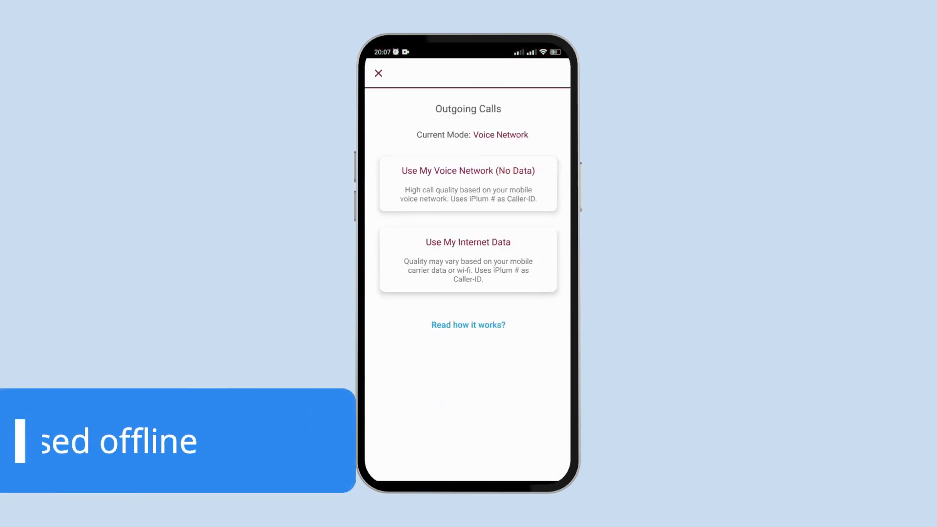
{"action": "left_click", "coordinate": [379, 73]}
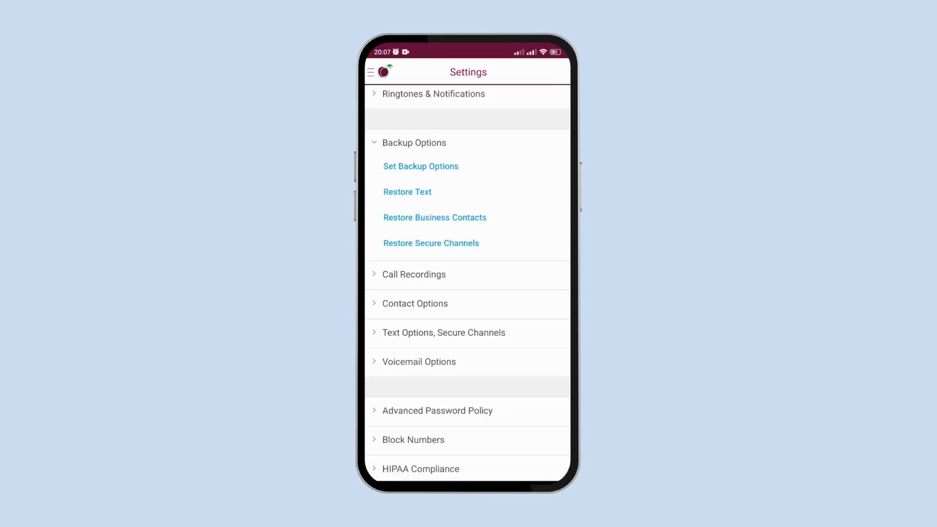
Step: Review the text and contact backup settings, then view the call recording options
{"action": "left_click", "coordinate": [421, 166]}
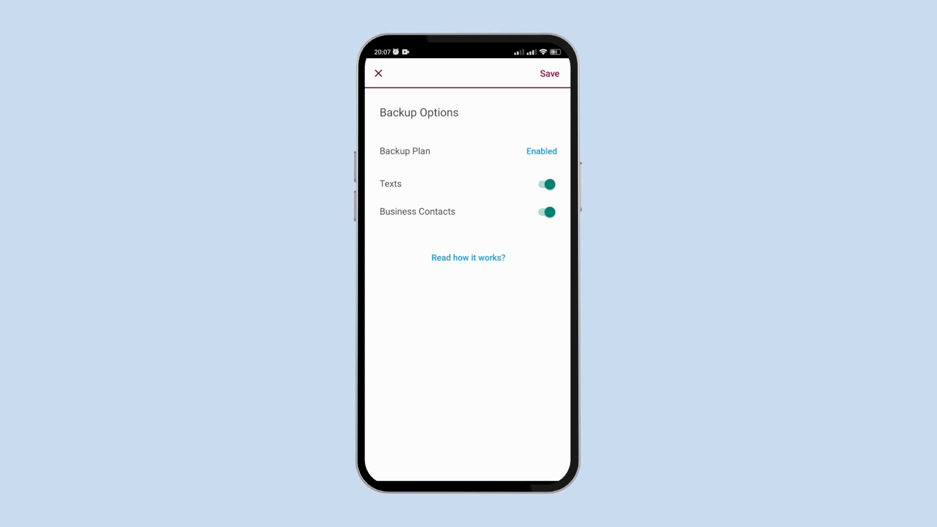
{"action": "left_click", "coordinate": [377, 73]}
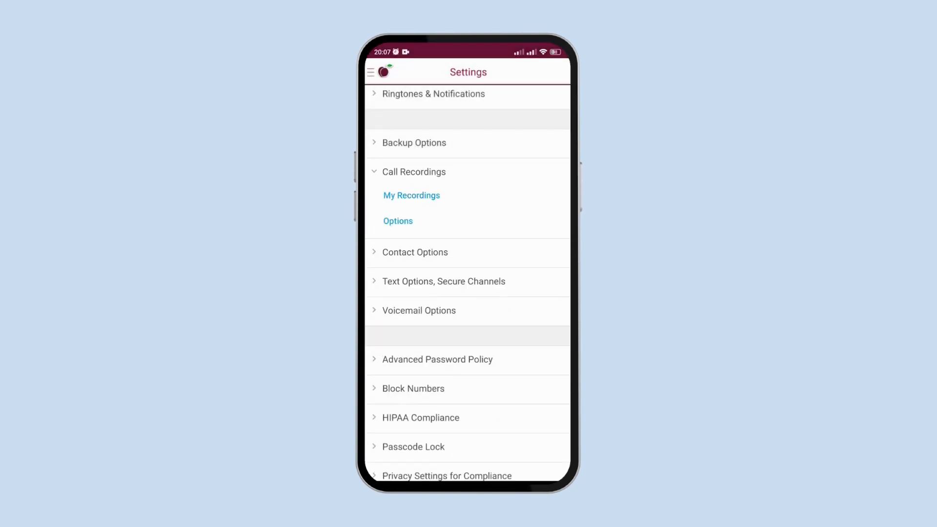
{"action": "left_click", "coordinate": [411, 195]}
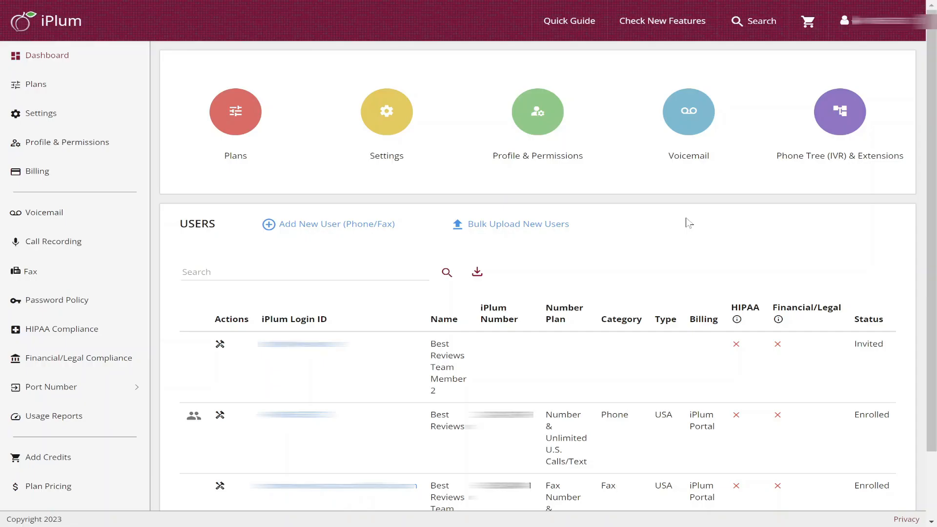
Step: Add extension 2 ringing a single iPlum number to the phone tree
{"action": "left_click", "coordinate": [840, 112]}
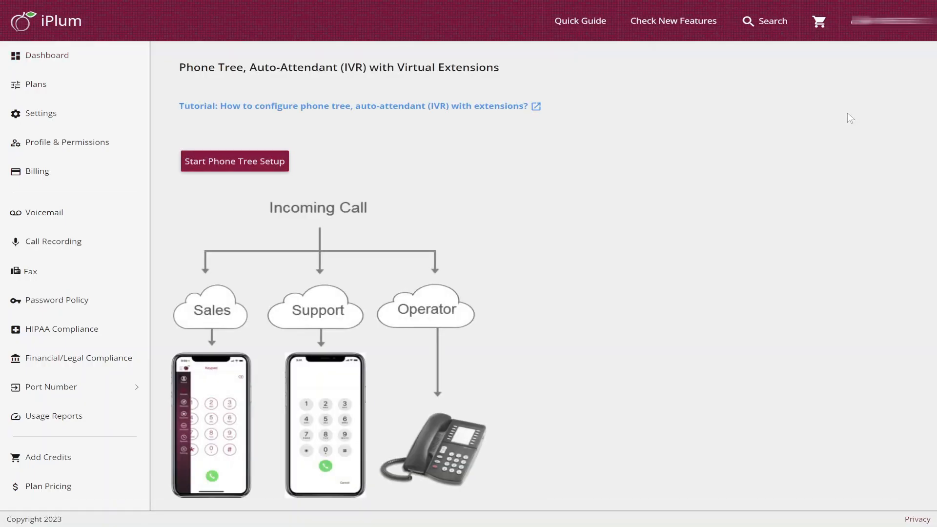
{"action": "left_click", "coordinate": [234, 161]}
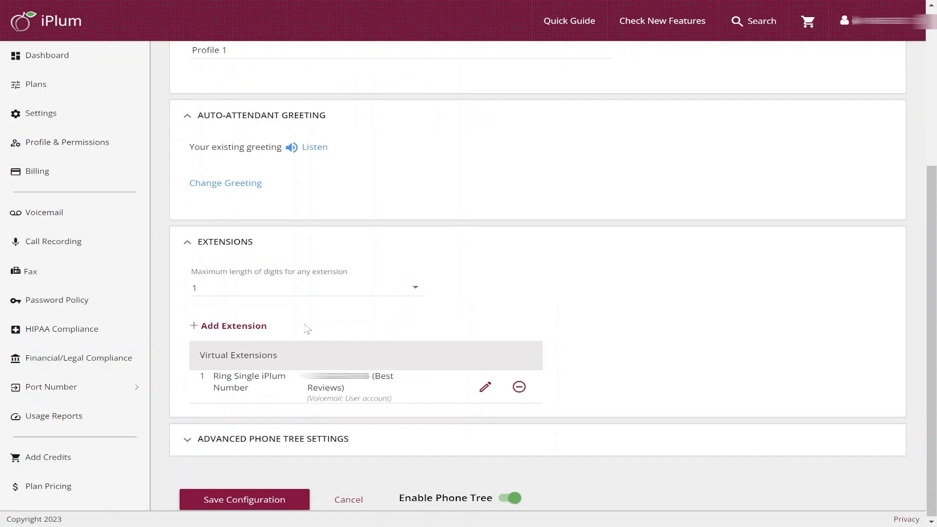
{"action": "left_click", "coordinate": [233, 326]}
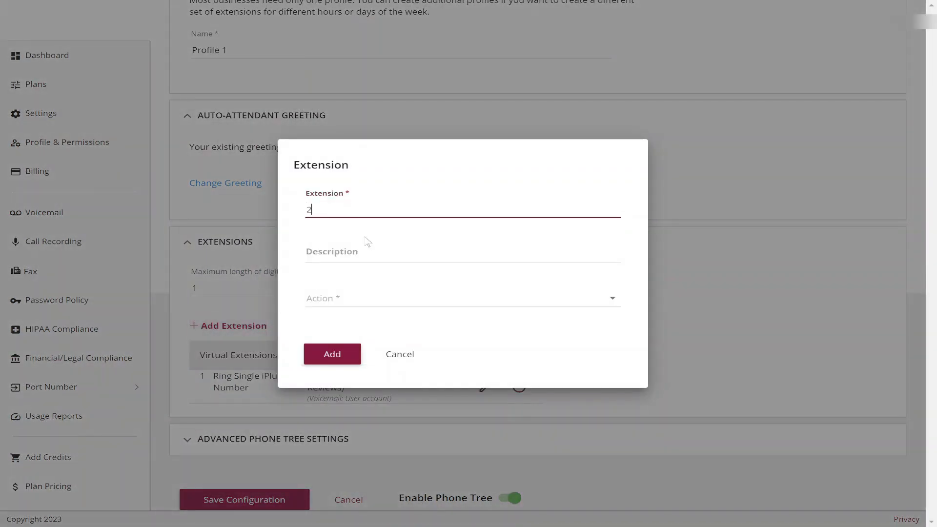
{"action": "left_click", "coordinate": [462, 298]}
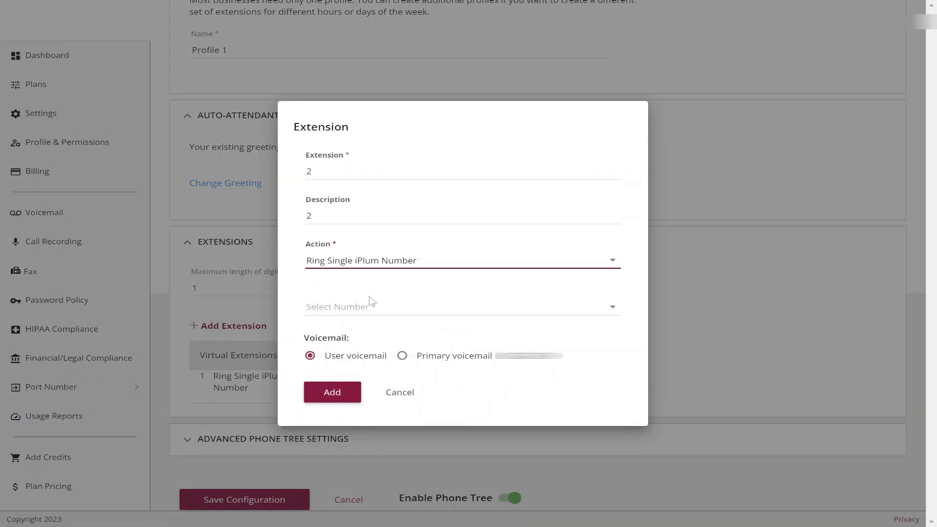
{"action": "left_click", "coordinate": [332, 392]}
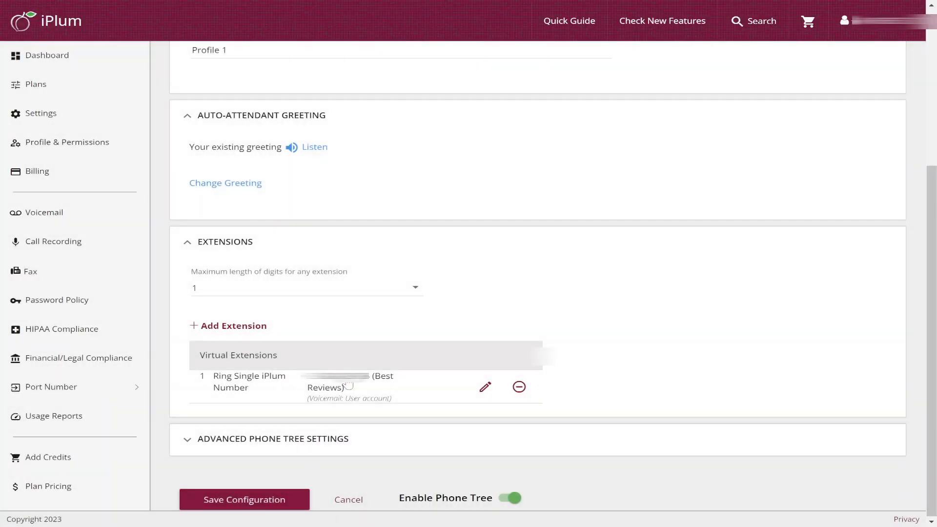
Step: Set the auto-attendant greeting to 'Hello! You're calling Best Reviews.'
{"action": "left_click", "coordinate": [226, 182]}
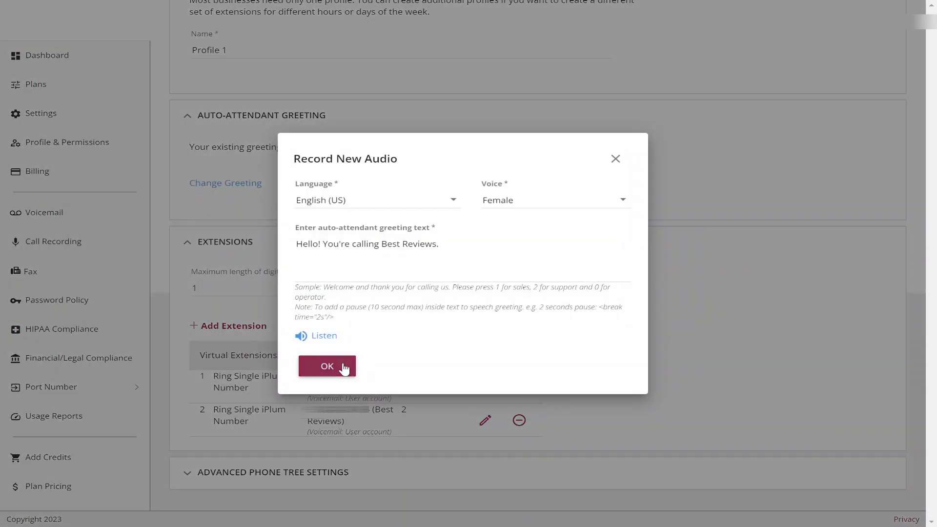
{"action": "left_click", "coordinate": [327, 367]}
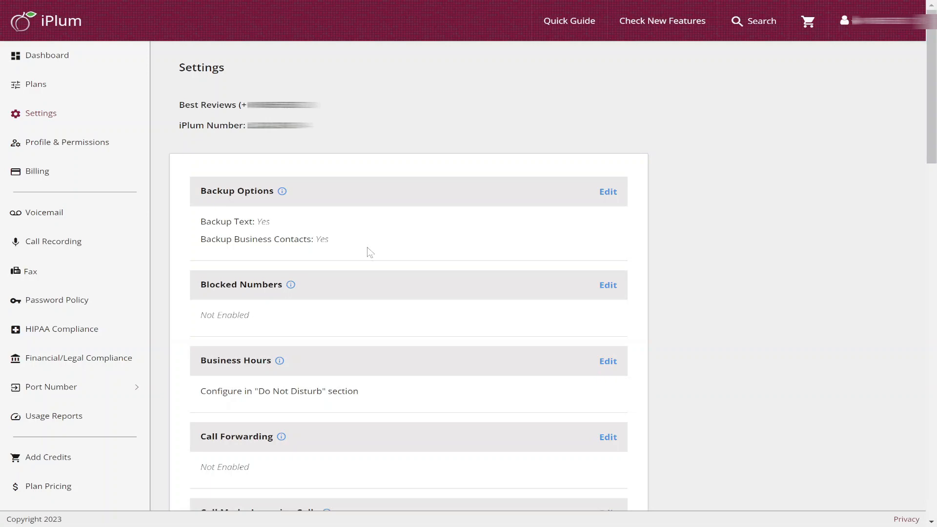
Step: Save Monday and Tuesday non-business hours as 6:00 PM to 9:00 AM in Do Not Disturb, then go to Voicemail
{"action": "left_click", "coordinate": [607, 362]}
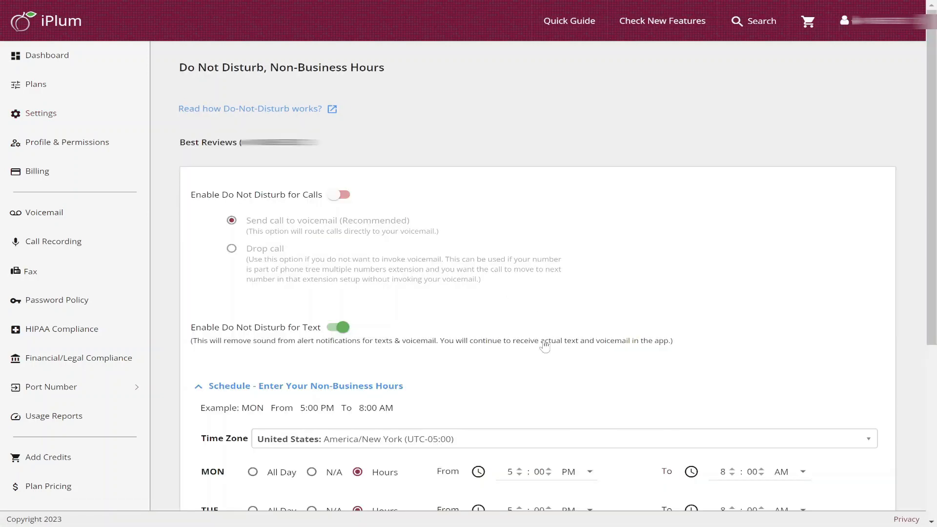
{"action": "scroll", "scroll_direction": "down", "scroll_amount": 3}
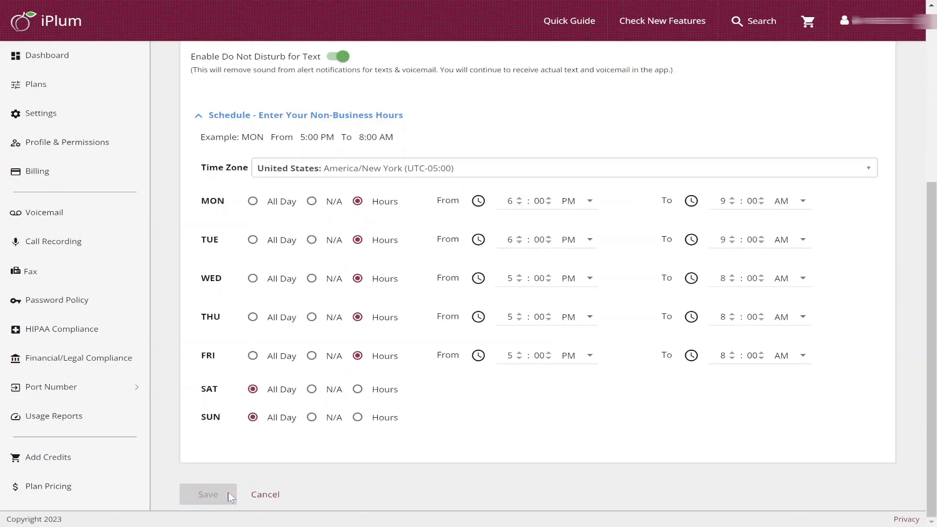
{"action": "left_click", "coordinate": [208, 494]}
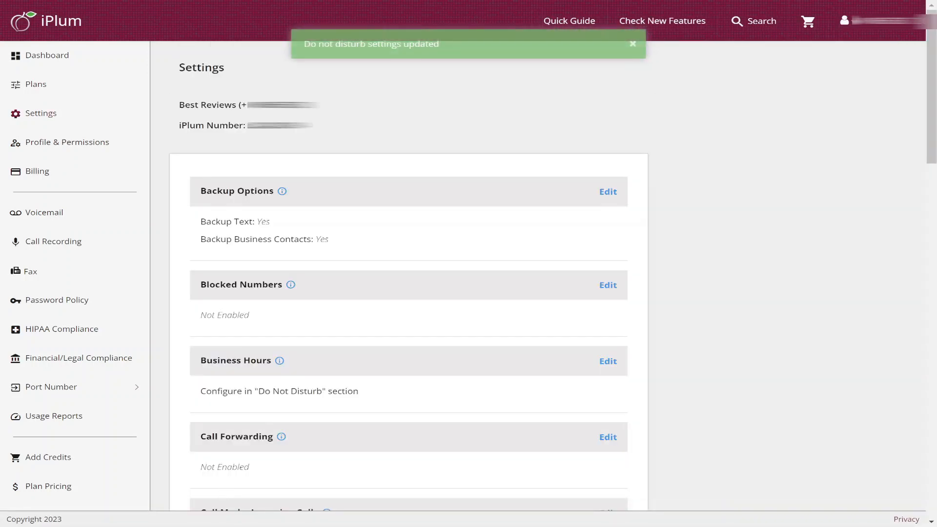
{"action": "left_click", "coordinate": [44, 212]}
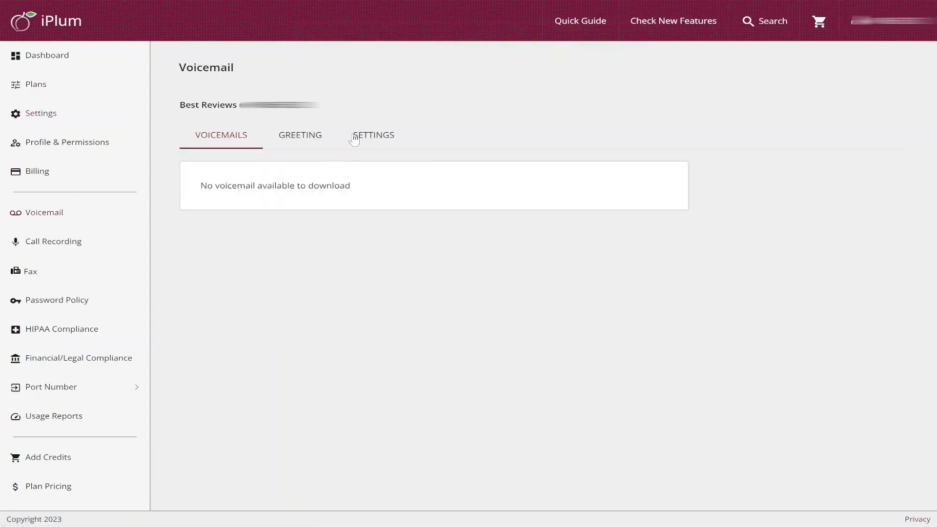
Step: Save voicemail settings with 20-second ringing and email alerts for new voicemail
{"action": "left_click", "coordinate": [374, 135]}
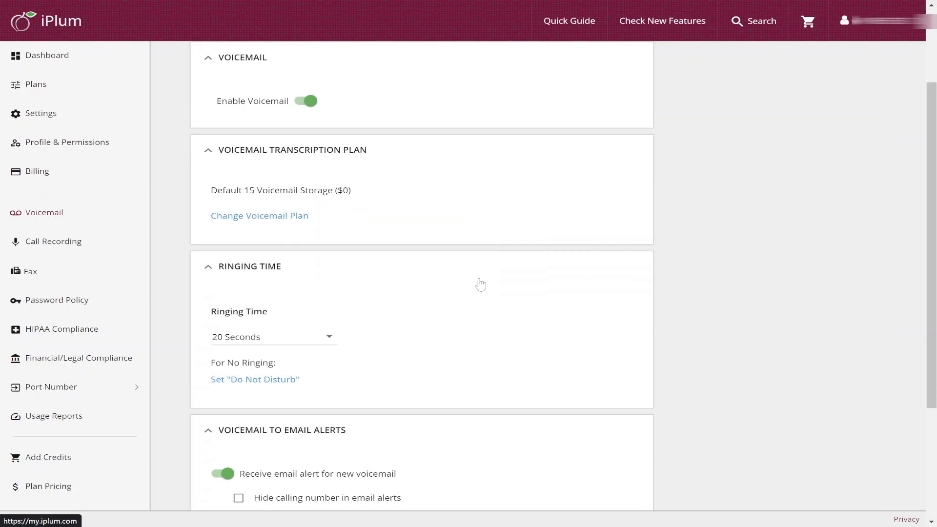
{"action": "scroll", "scroll_direction": "down", "scroll_amount": 3}
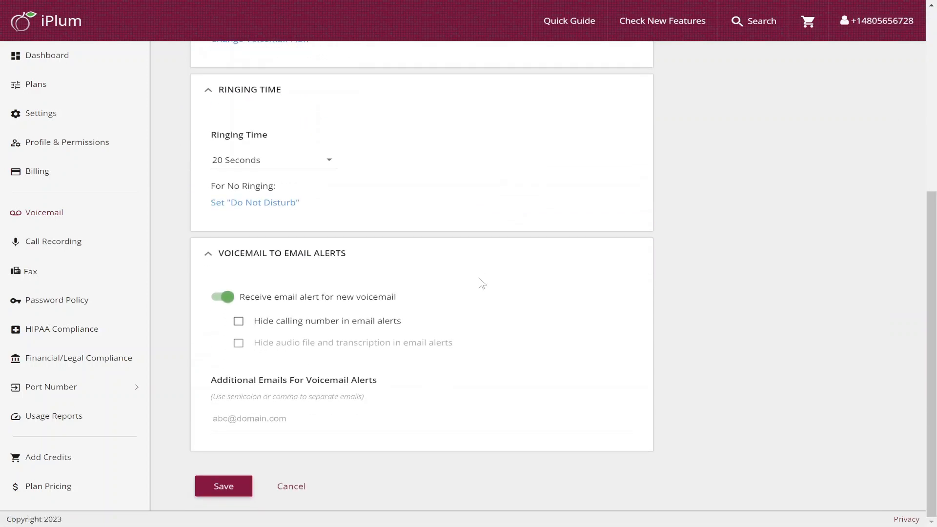
{"action": "left_click", "coordinate": [47, 55]}
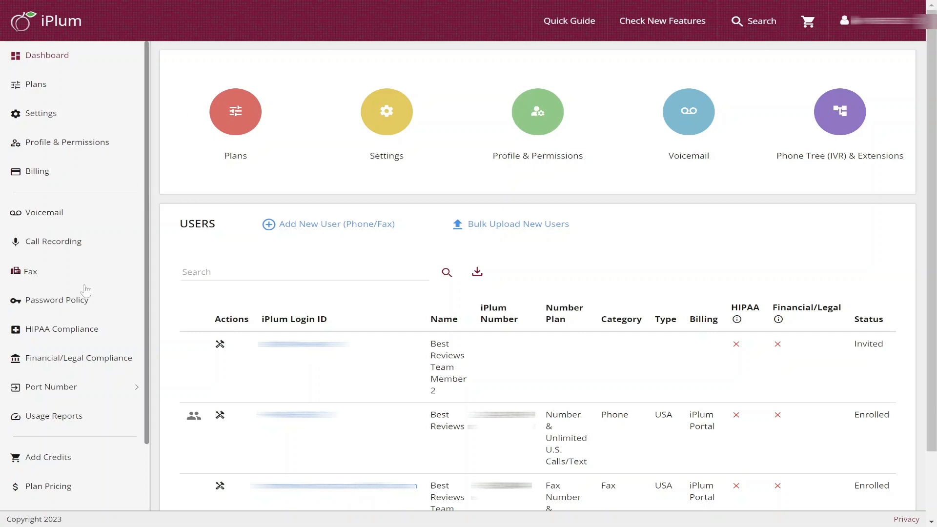
Step: Turn on periodic password expiration in the password policy settings
{"action": "left_click", "coordinate": [57, 300]}
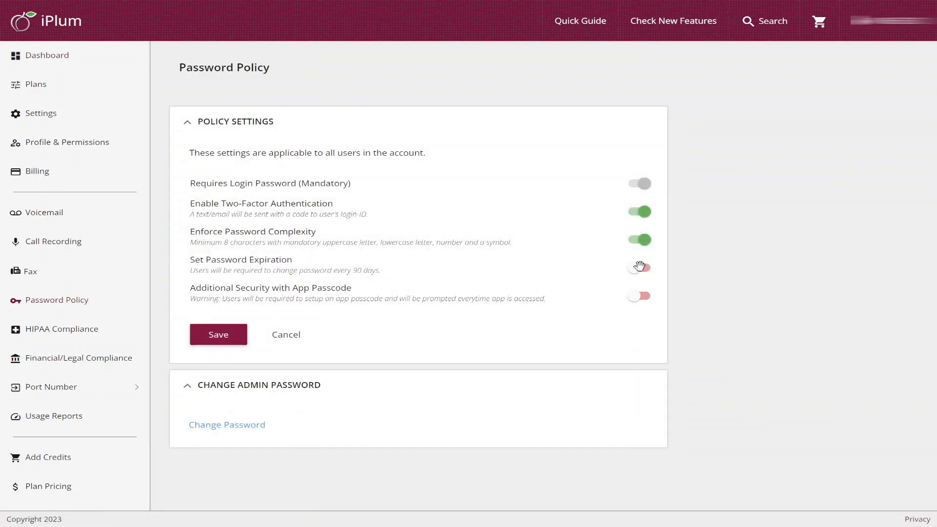
{"action": "left_click", "coordinate": [638, 267]}
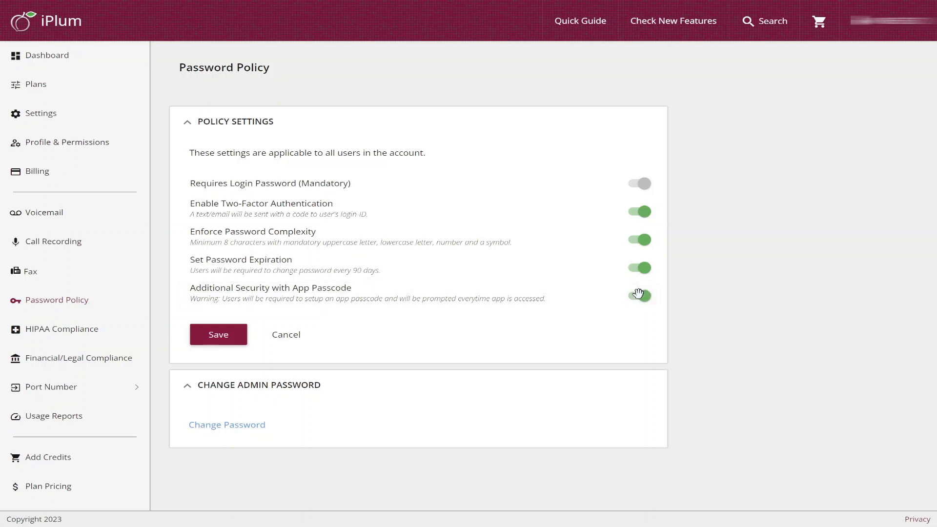
{"action": "left_click", "coordinate": [62, 330]}
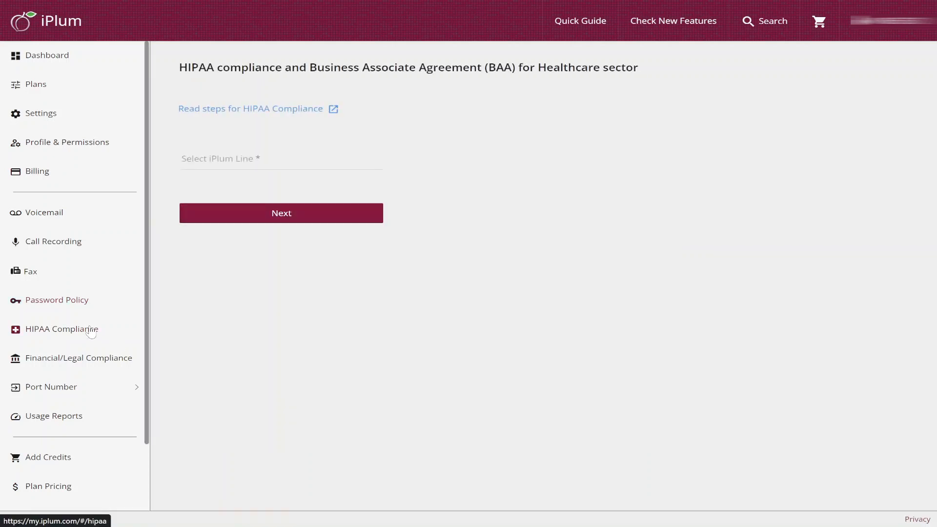
Step: Start a BAA for the Best Reviews line under HIPAA Compliance and review its details
{"action": "left_click", "coordinate": [281, 158]}
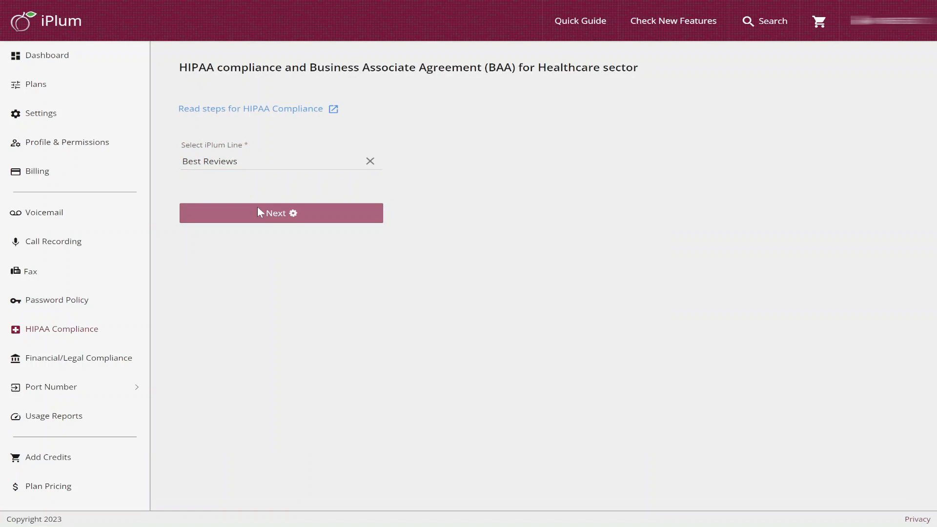
{"action": "left_click", "coordinate": [281, 213]}
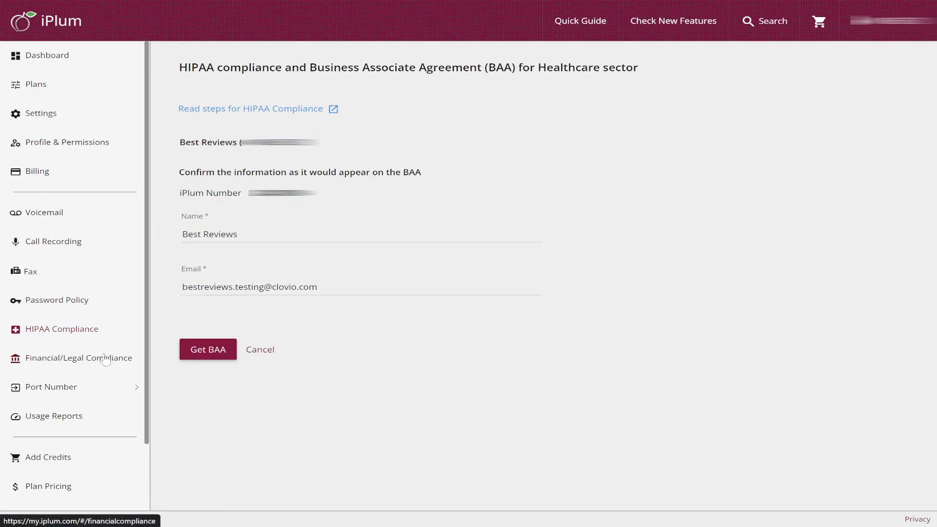
{"action": "left_click", "coordinate": [78, 358]}
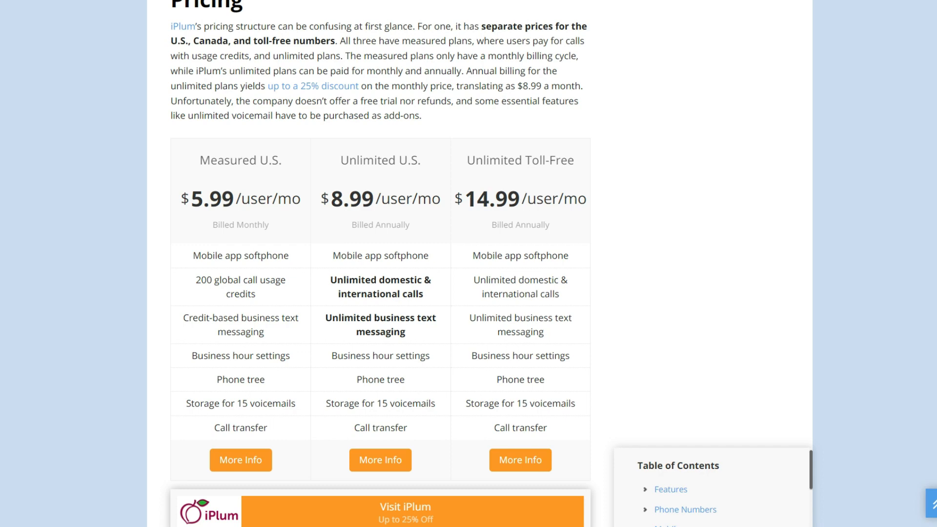
Step: Scroll through iPlum's three pricing plans on the Best Reviews review
{"action": "scroll", "scroll_direction": "down", "scroll_amount": 3}
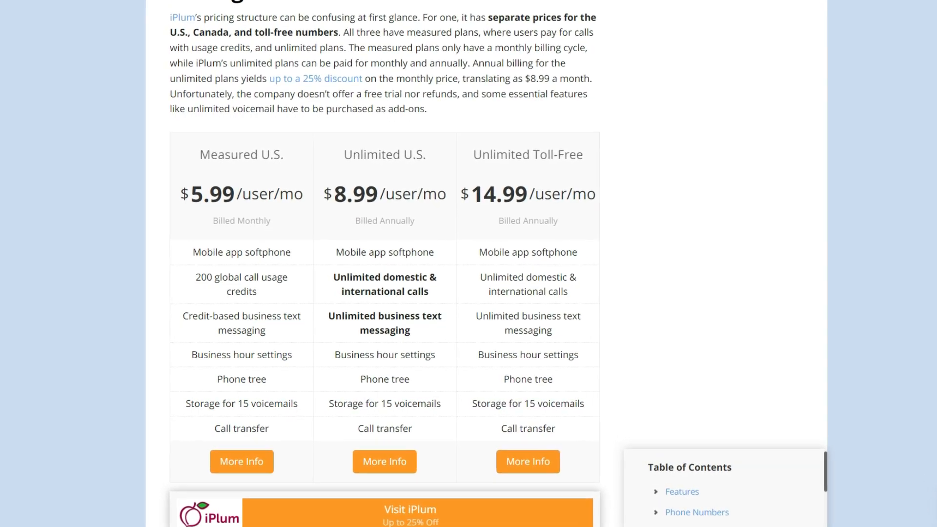
{"action": "scroll", "scroll_direction": "up", "scroll_amount": 3}
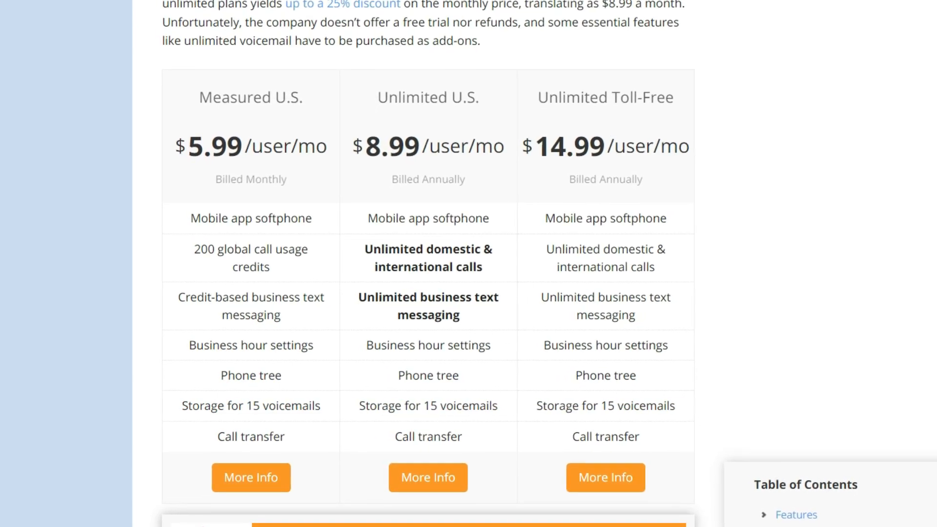
{"action": "scroll", "scroll_direction": "down", "scroll_amount": 3}
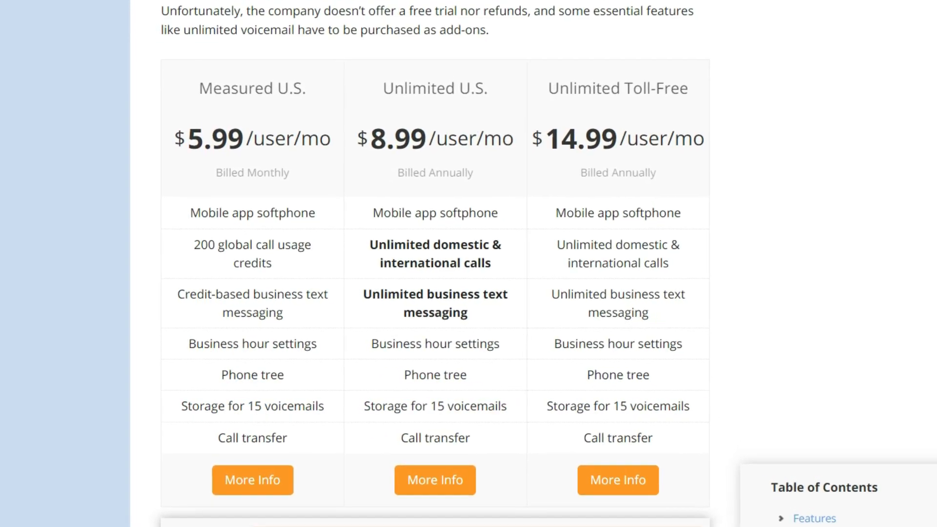
{"action": "scroll", "scroll_direction": "down", "scroll_amount": 3}
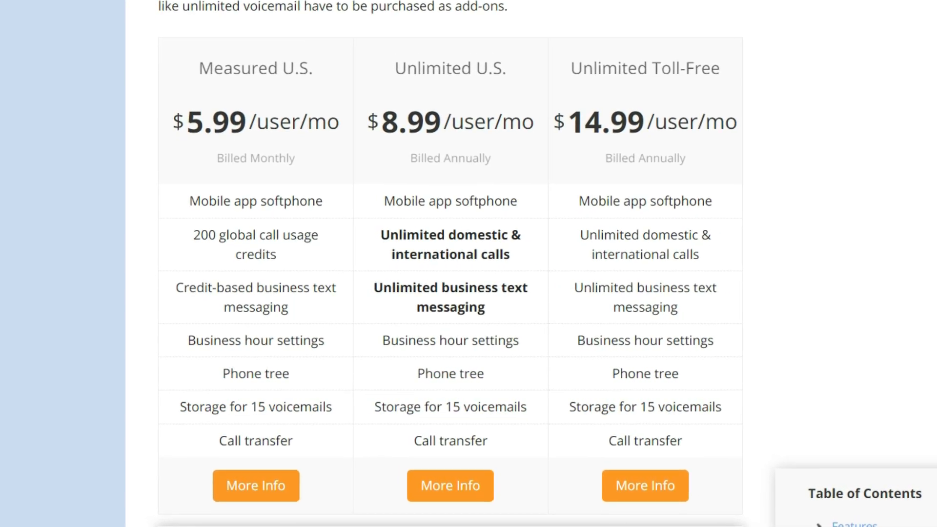
{"action": "scroll", "scroll_direction": "up", "scroll_amount": 3}
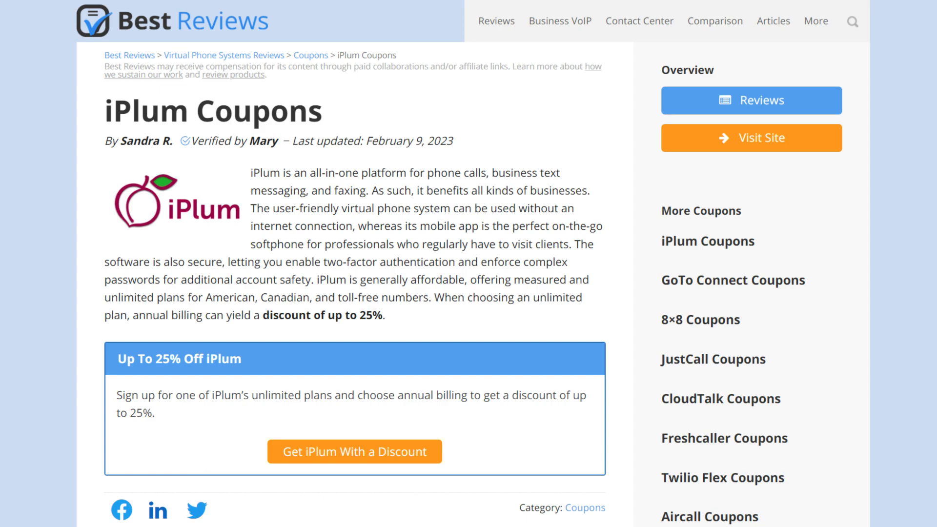
Step: Scroll through the iPlum Coupons offer details on the Best Reviews page
{"action": "scroll", "scroll_direction": "down", "scroll_amount": 3}
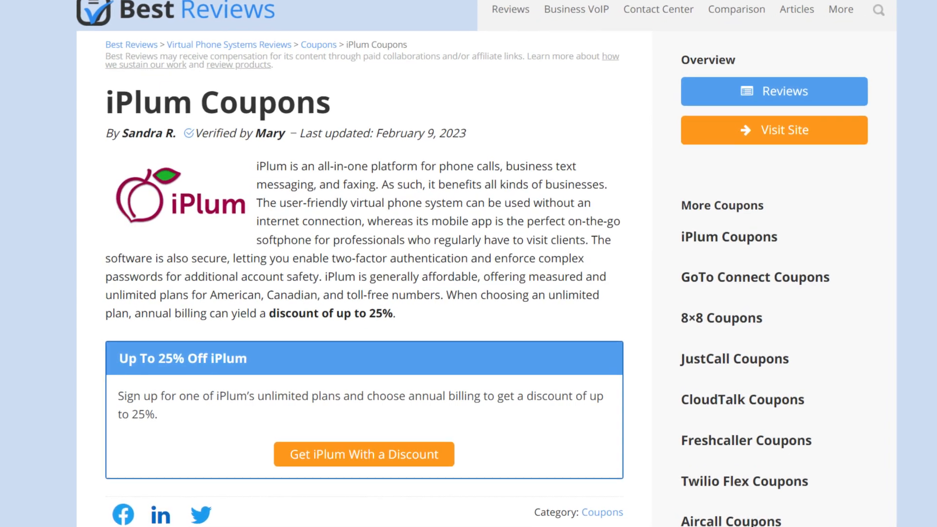
{"action": "scroll", "scroll_direction": "down", "scroll_amount": 3}
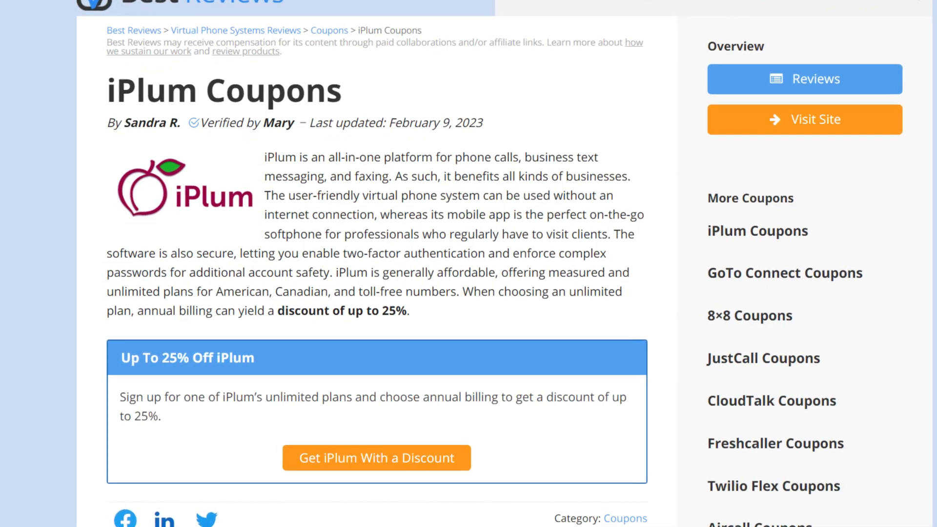
{"action": "scroll", "scroll_direction": "down", "scroll_amount": 3}
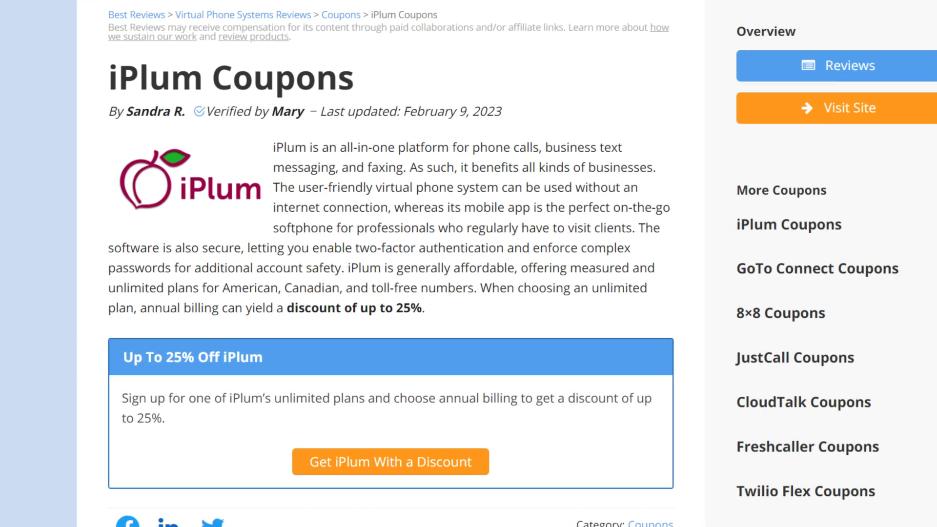
{"action": "scroll", "scroll_direction": "down", "scroll_amount": 3}
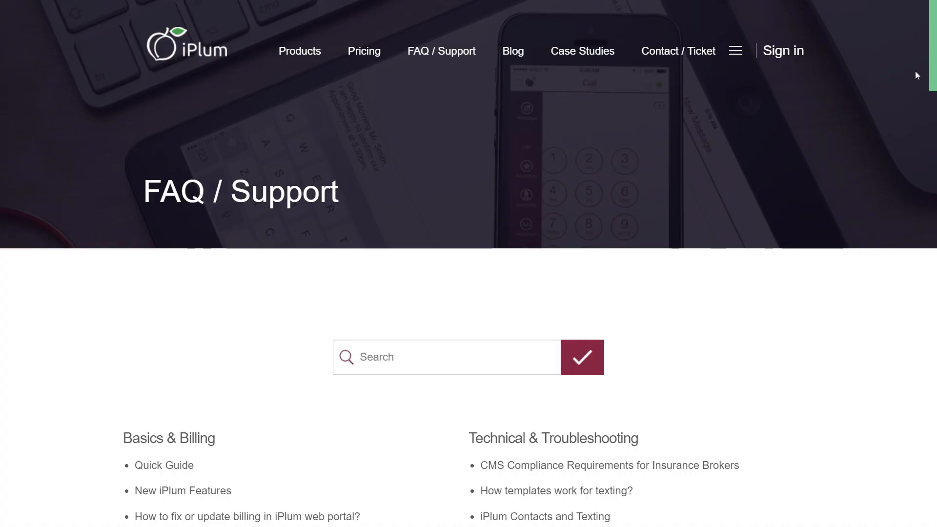
Step: Scroll through the iPlum blog posts list
{"action": "scroll", "scroll_direction": "down", "scroll_amount": 3}
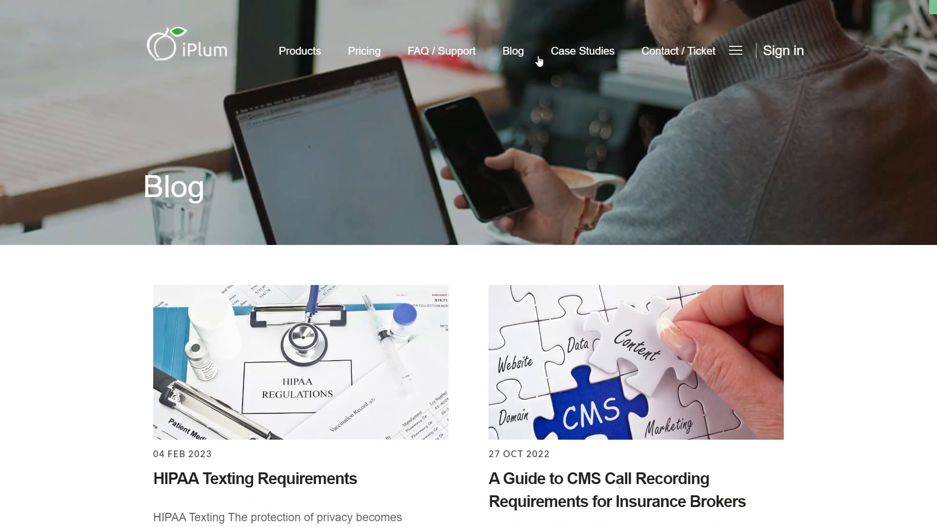
{"action": "scroll", "scroll_direction": "down", "scroll_amount": 3}
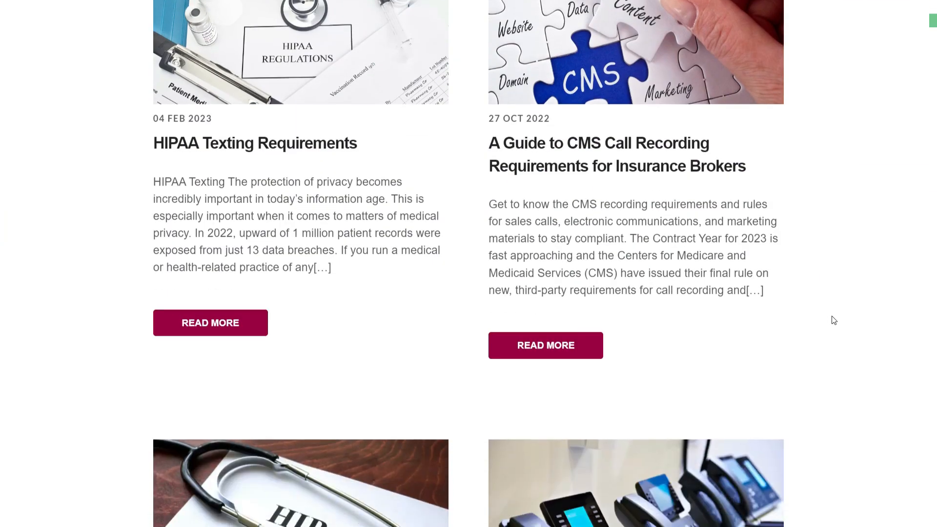
{"action": "scroll", "scroll_direction": "down", "scroll_amount": 3}
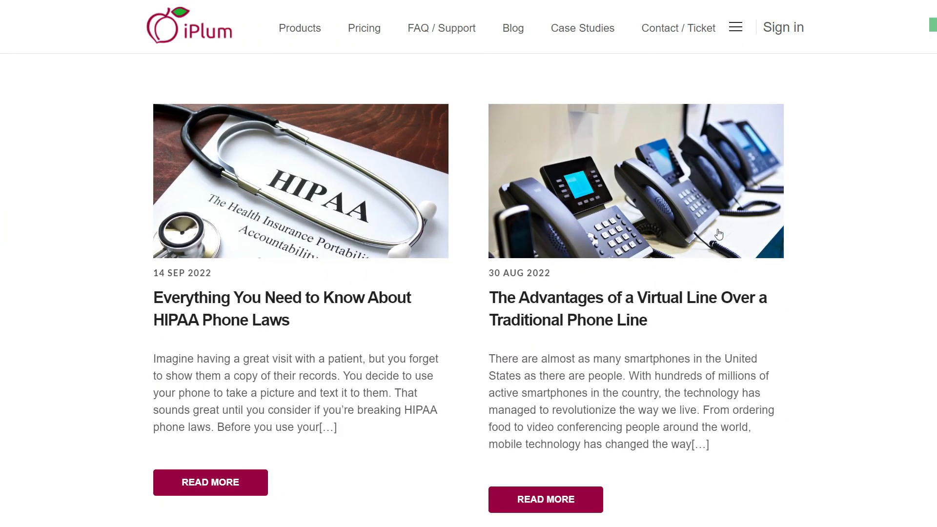
Step: Go to the Case Studies page and scroll down through its entries
{"action": "left_click", "coordinate": [581, 28]}
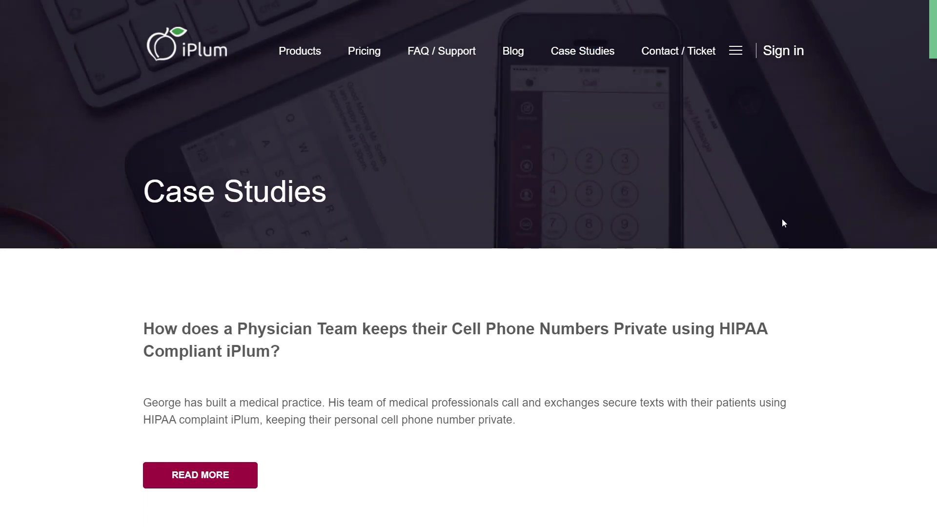
{"action": "scroll", "scroll_direction": "down", "scroll_amount": 3}
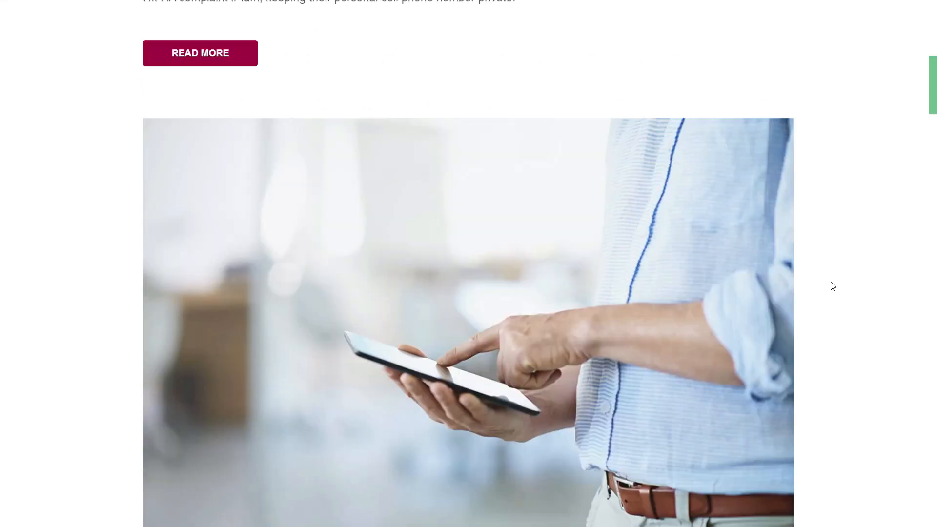
{"action": "scroll", "scroll_direction": "down", "scroll_amount": 3}
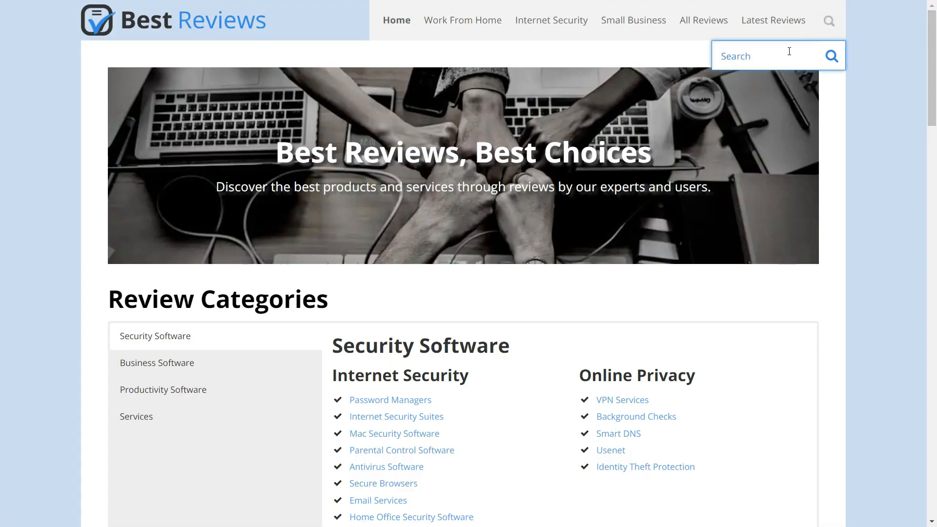
Step: Search Best Reviews for iPlum and scroll the review down to its Features section
{"action": "left_click", "coordinate": [832, 56]}
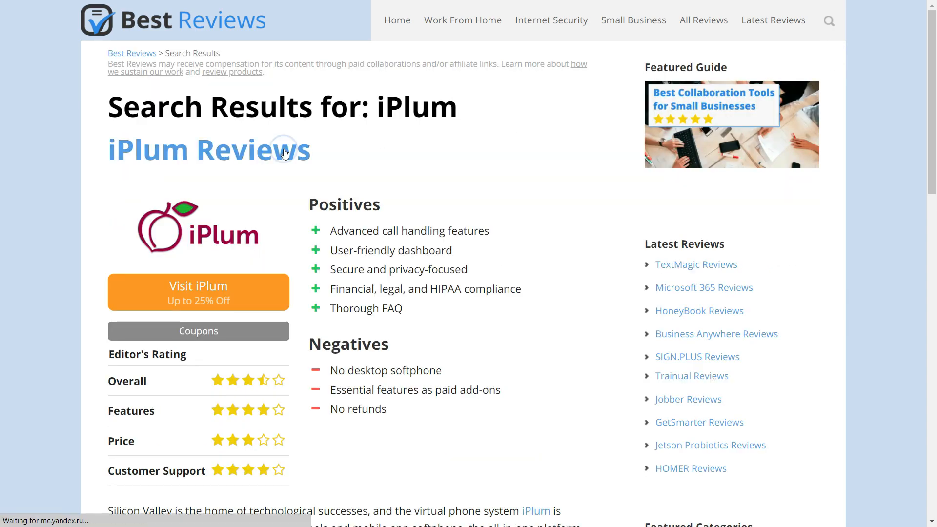
{"action": "scroll", "scroll_direction": "down", "scroll_amount": 3}
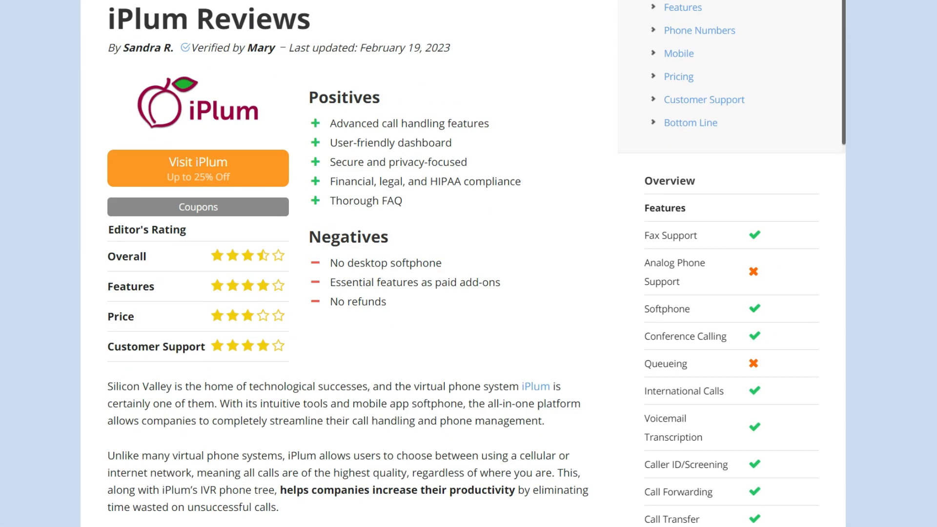
{"action": "scroll", "scroll_direction": "down", "scroll_amount": 3}
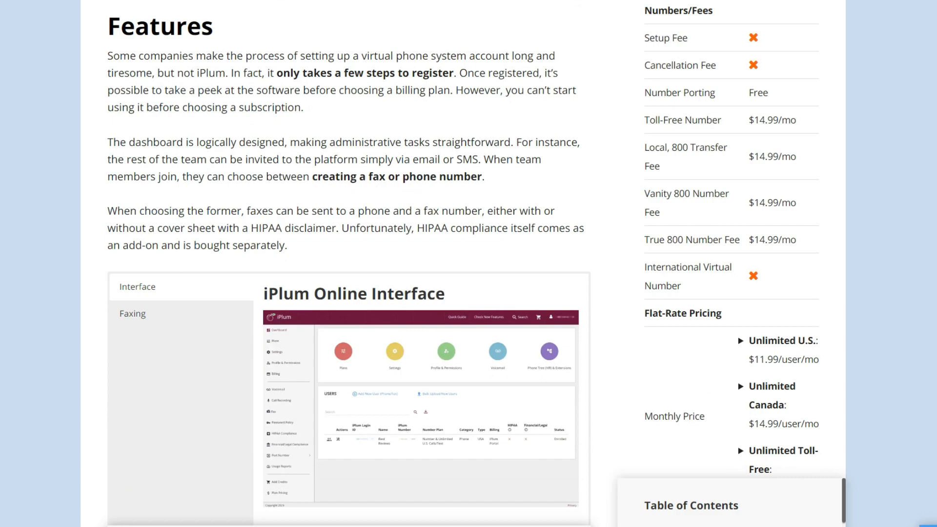